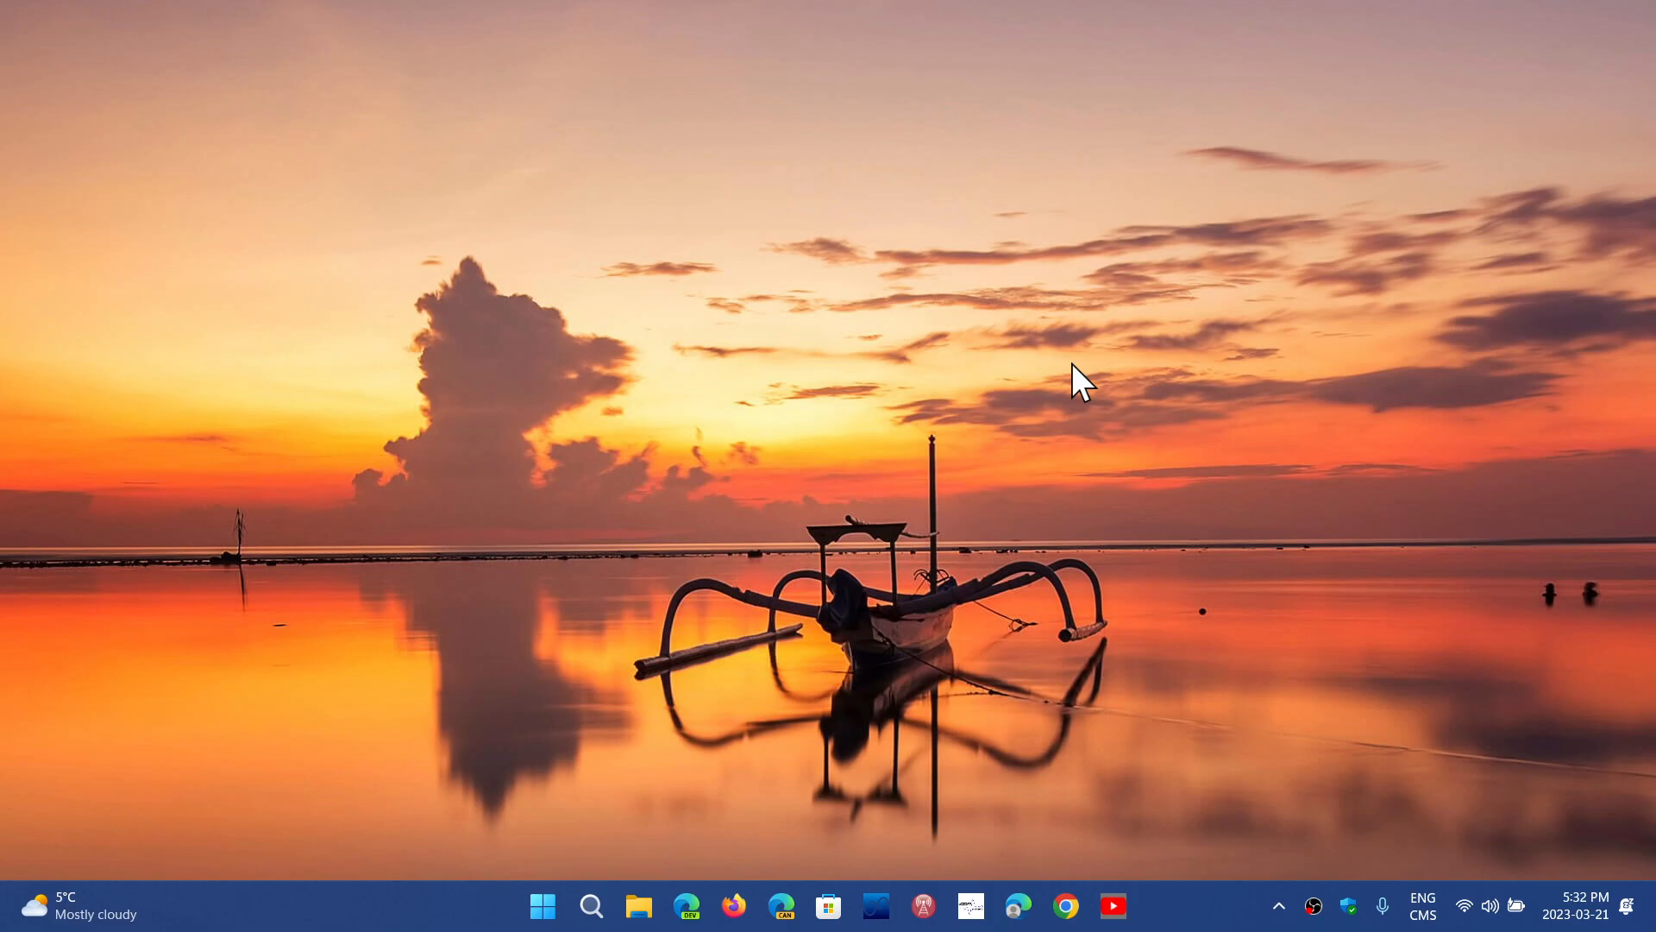
pyautogui.moveTo(544, 906)
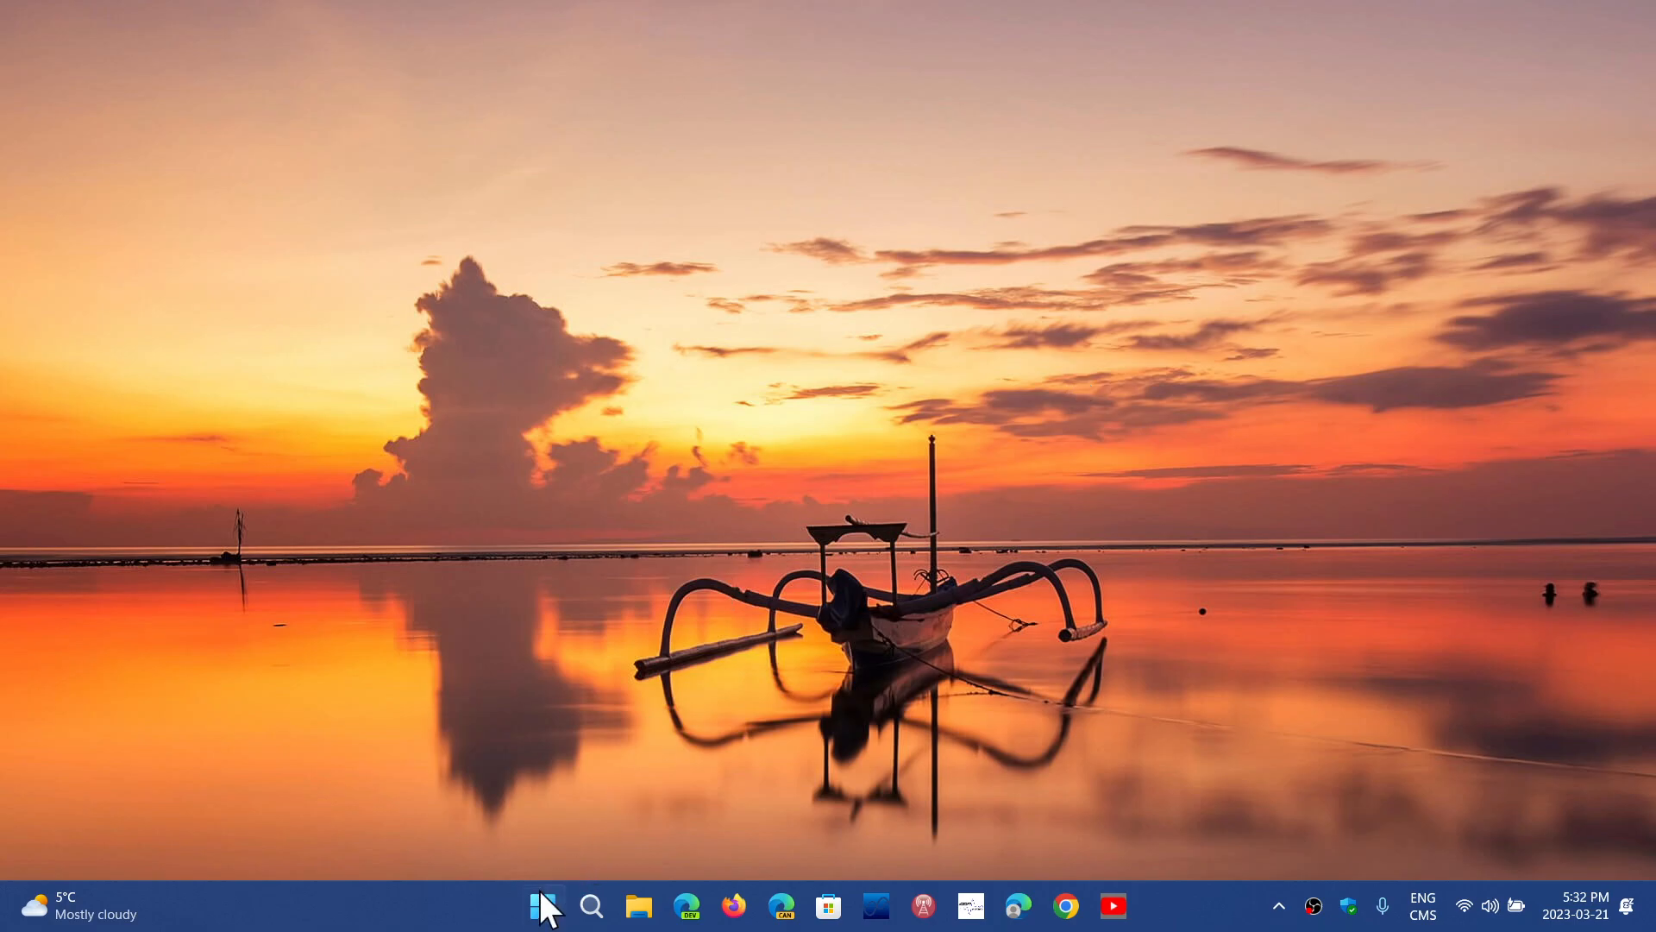
# Step: Bring up the Start menu from the taskbar
pyautogui.click(544, 906)
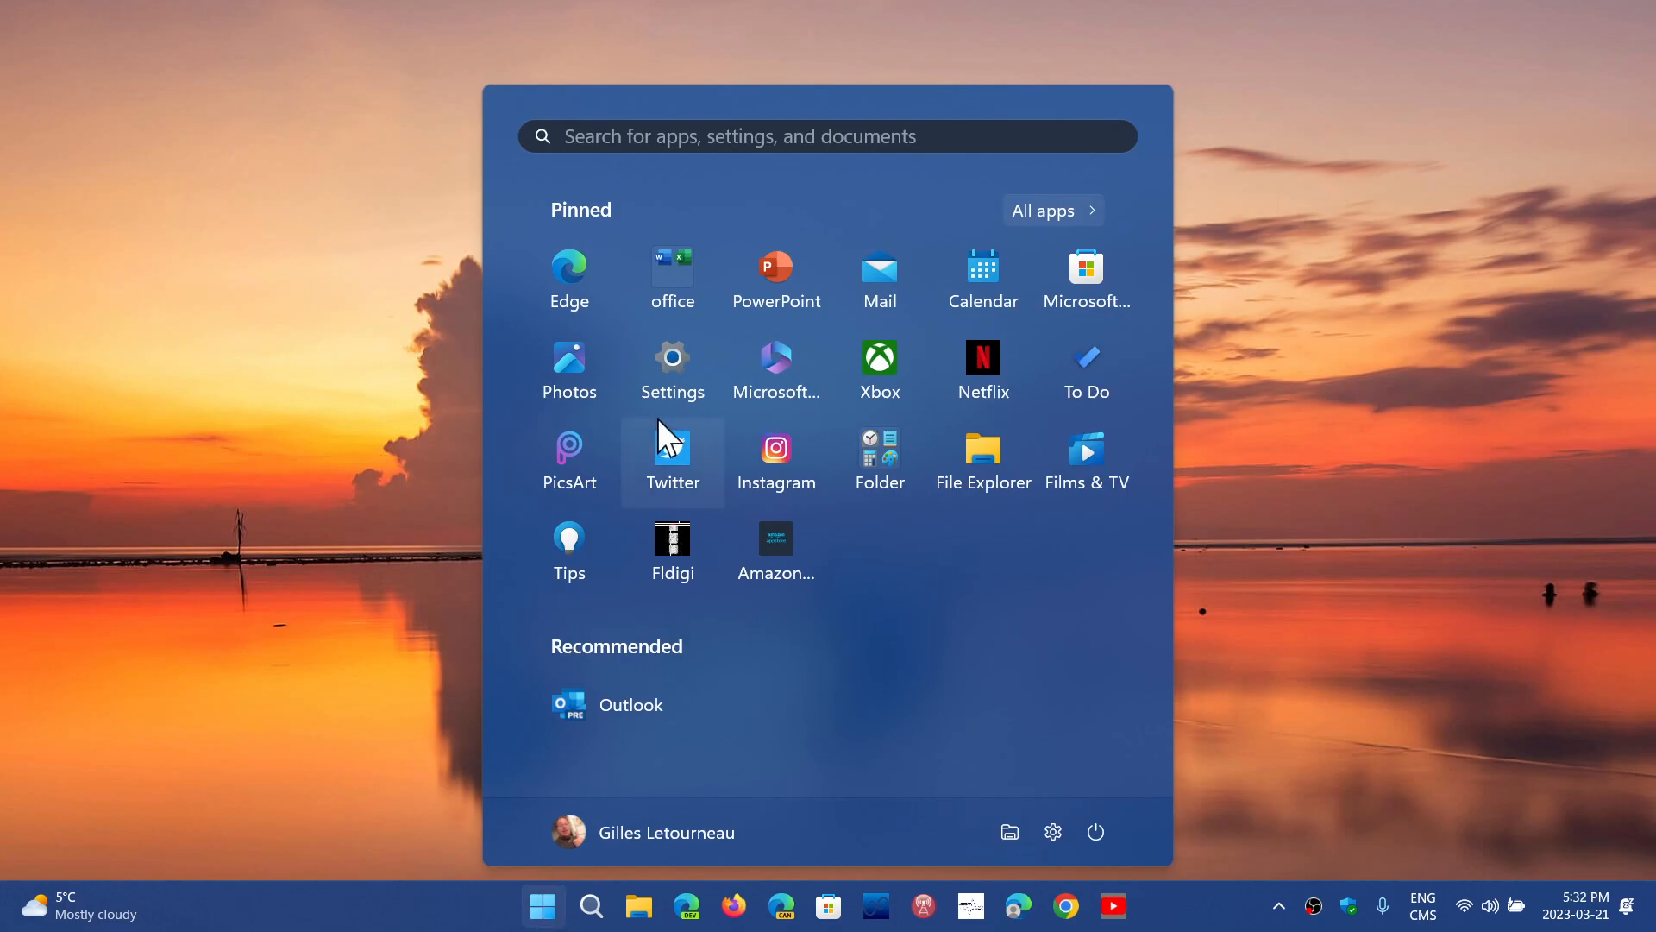
# Step: Launch the pinned Settings app, landing on the System overview page
pyautogui.click(671, 359)
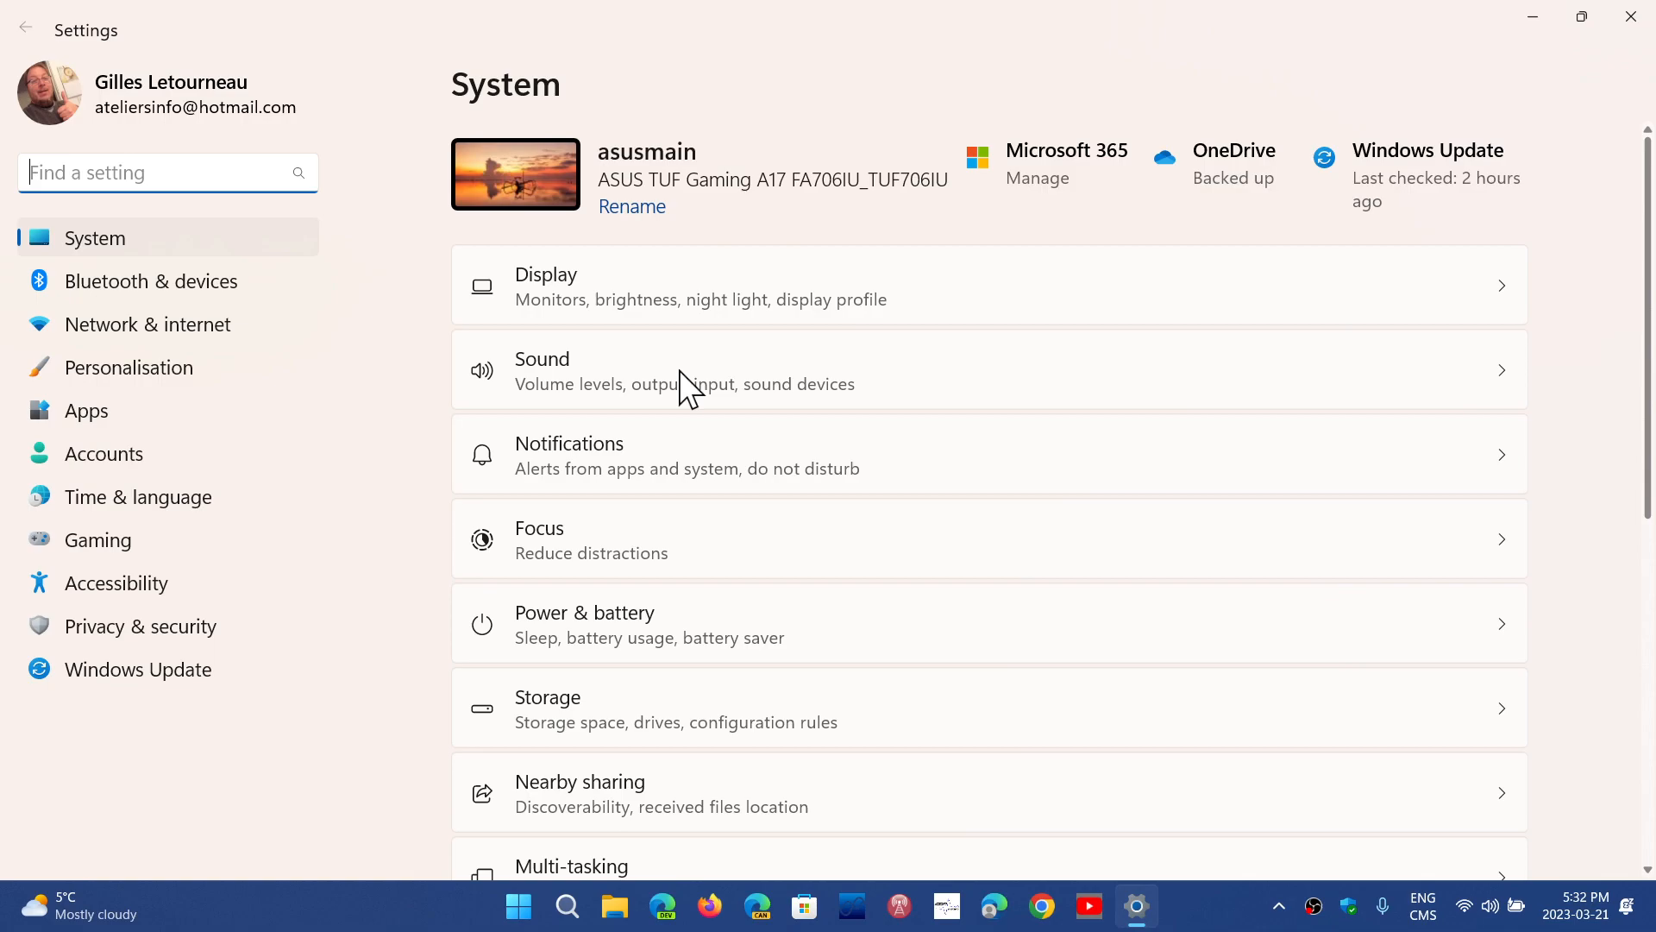
pyautogui.moveTo(138, 669)
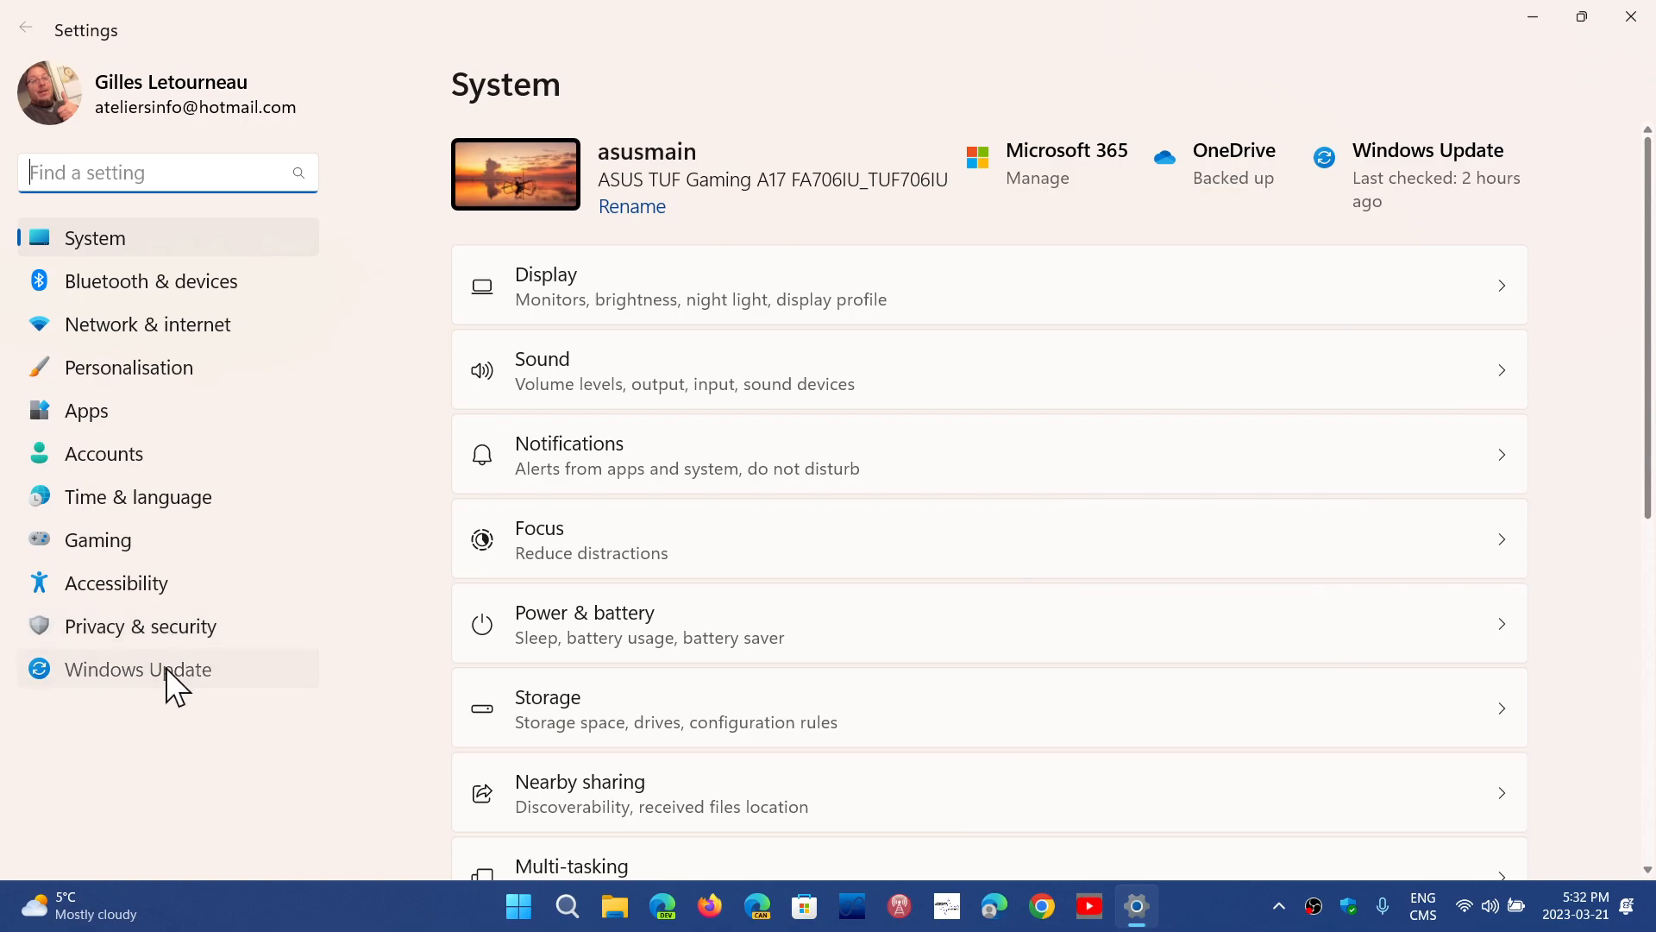
# Step: Switch to Windows Update via the sidebar, showing the up-to-date status
pyautogui.click(138, 669)
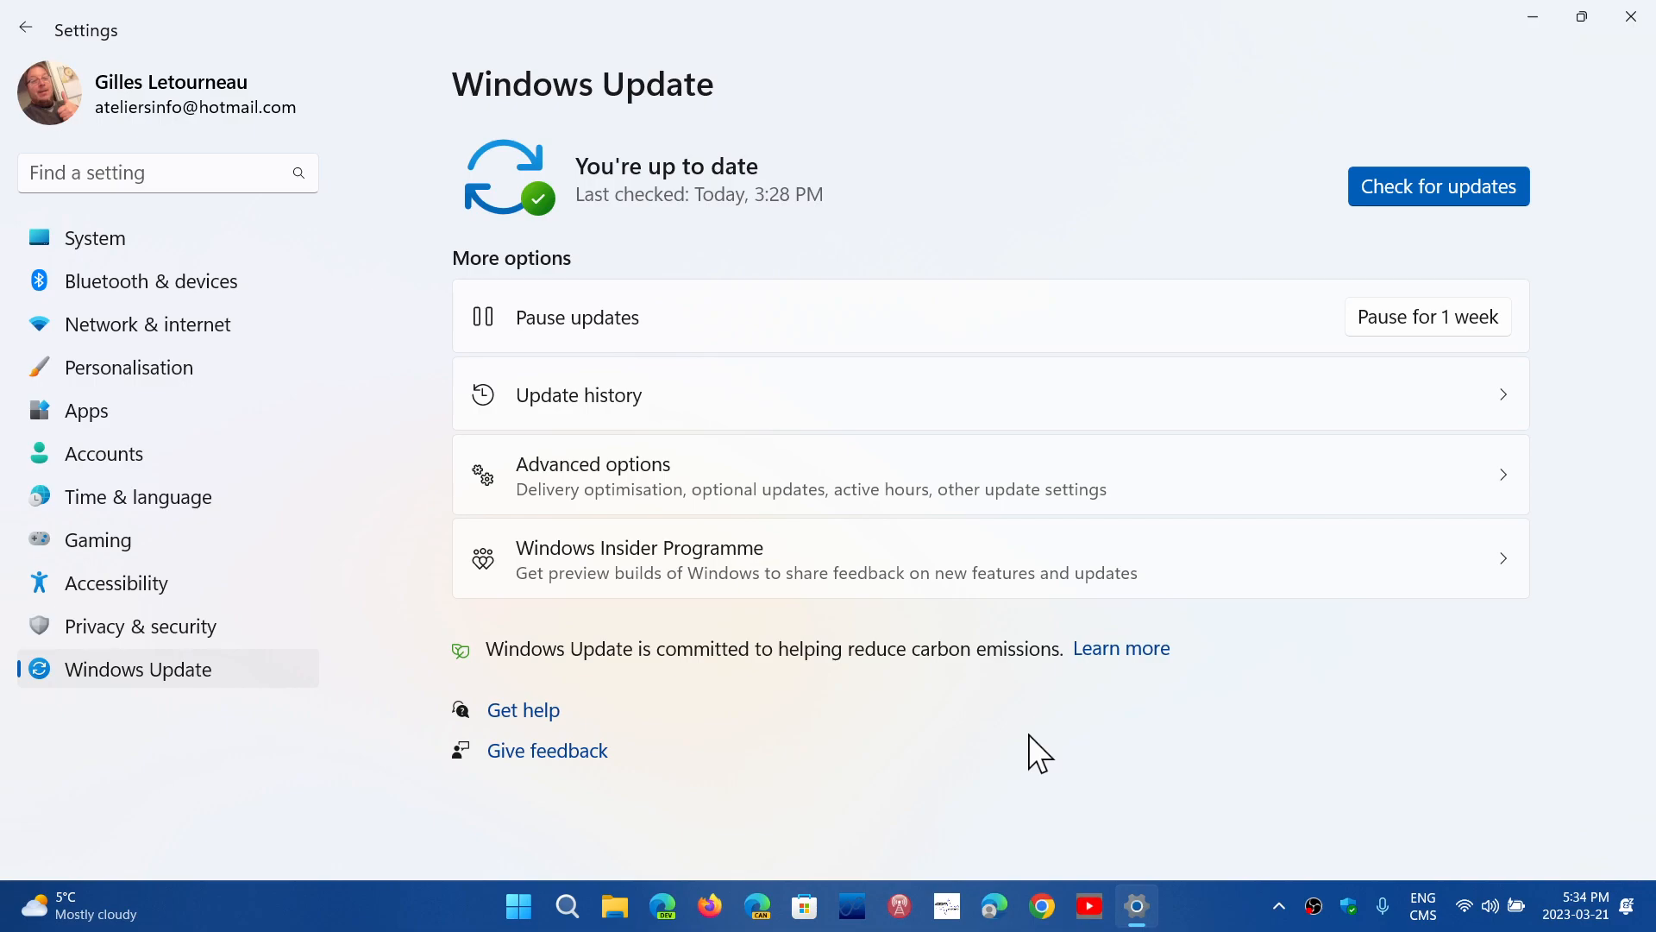
pyautogui.moveTo(1512, 154)
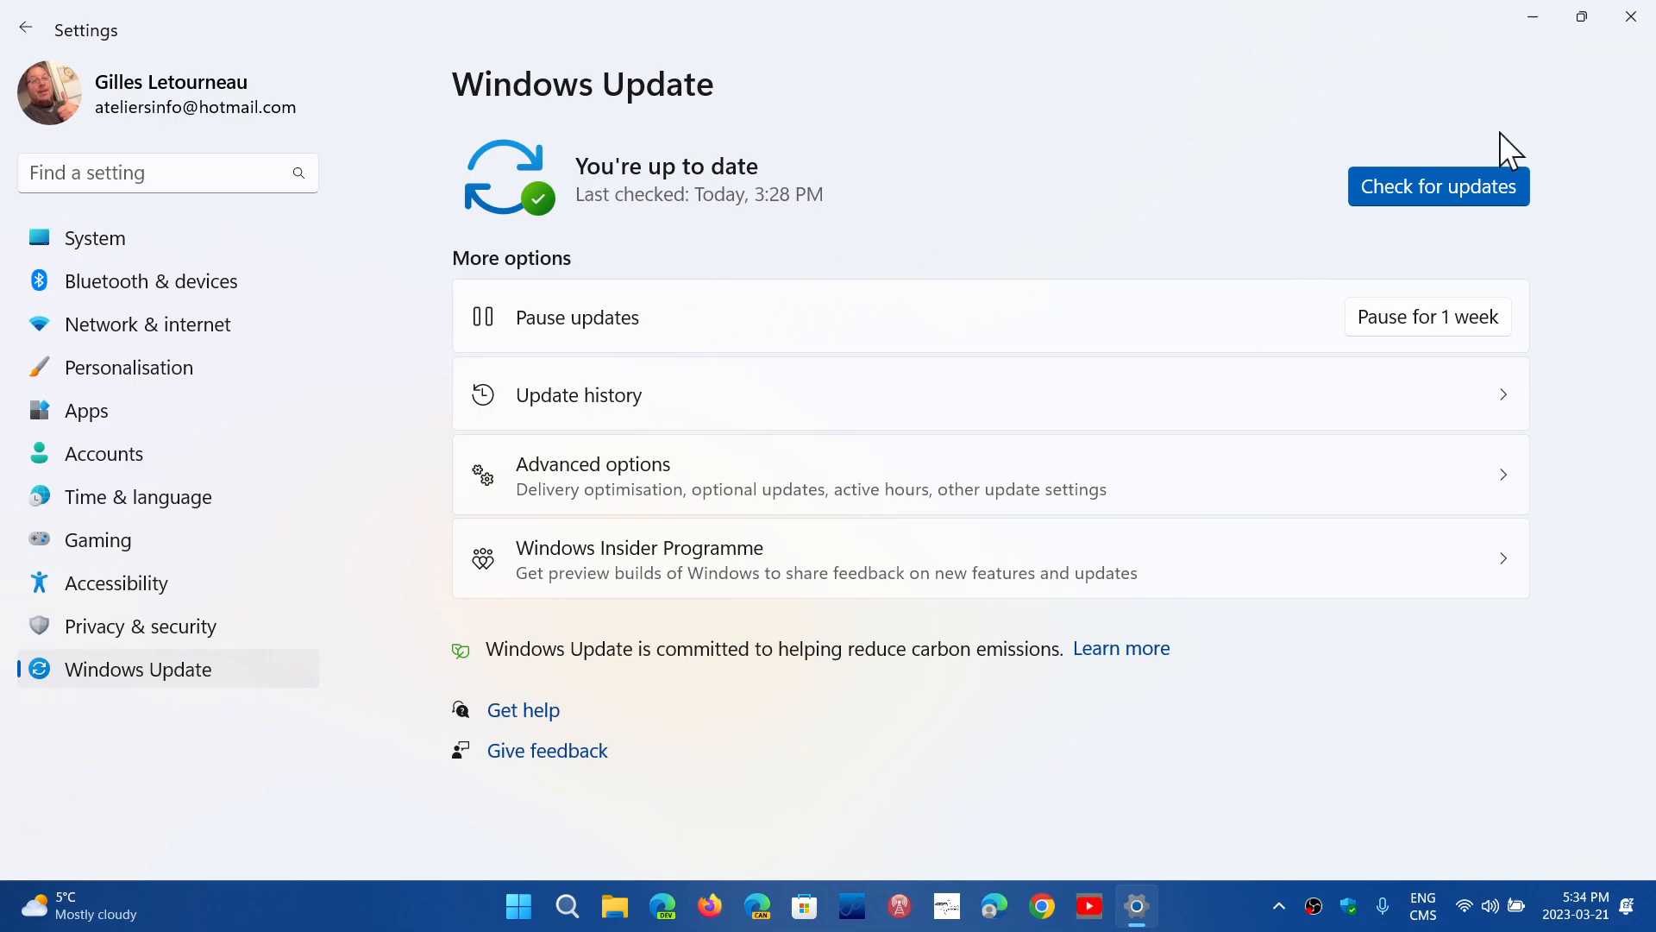